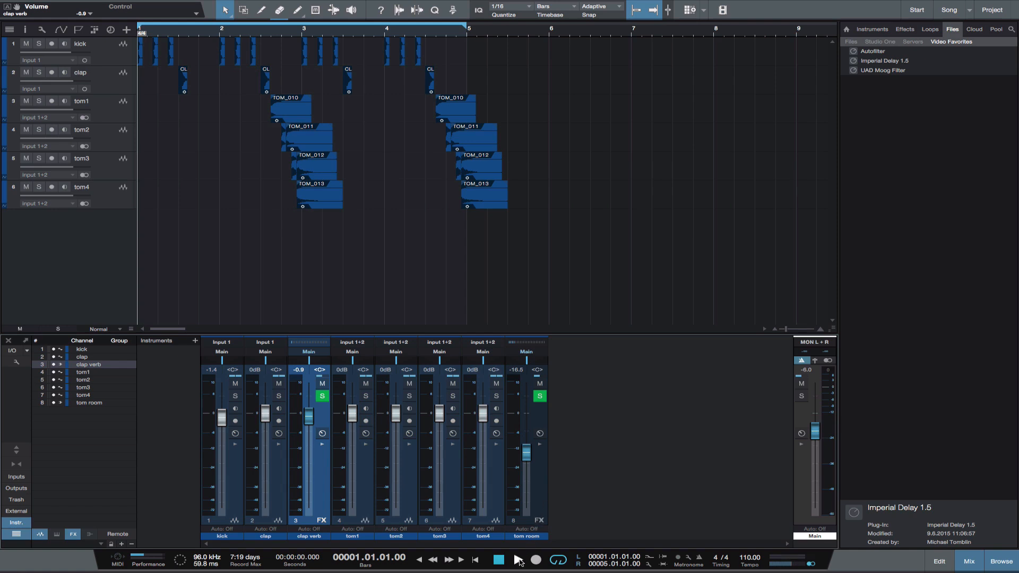
Play the song to audition the drums with the clap reverb, then stop
{"action": "left_click", "coordinate": [518, 559]}
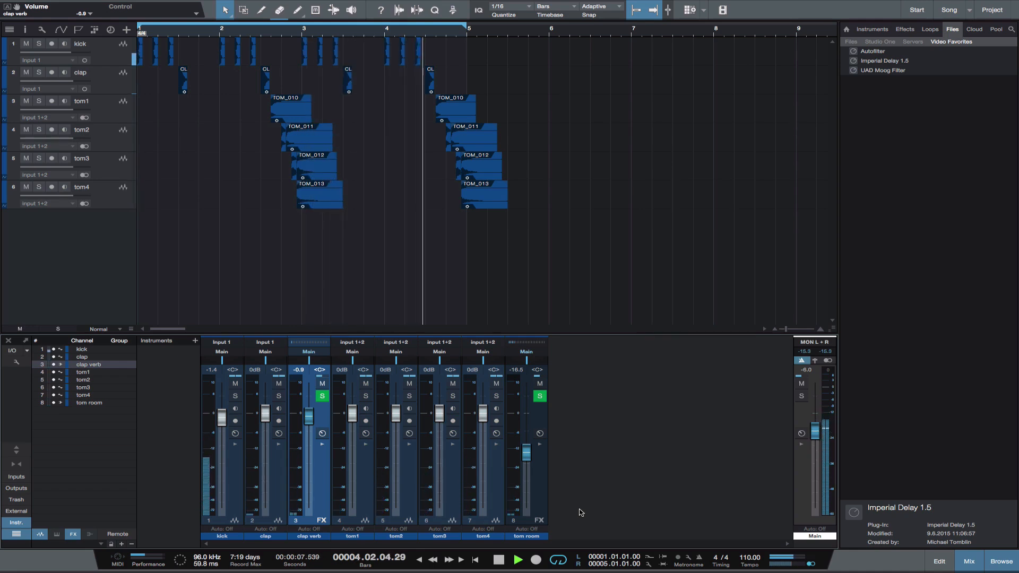
{"action": "left_click", "coordinate": [497, 559]}
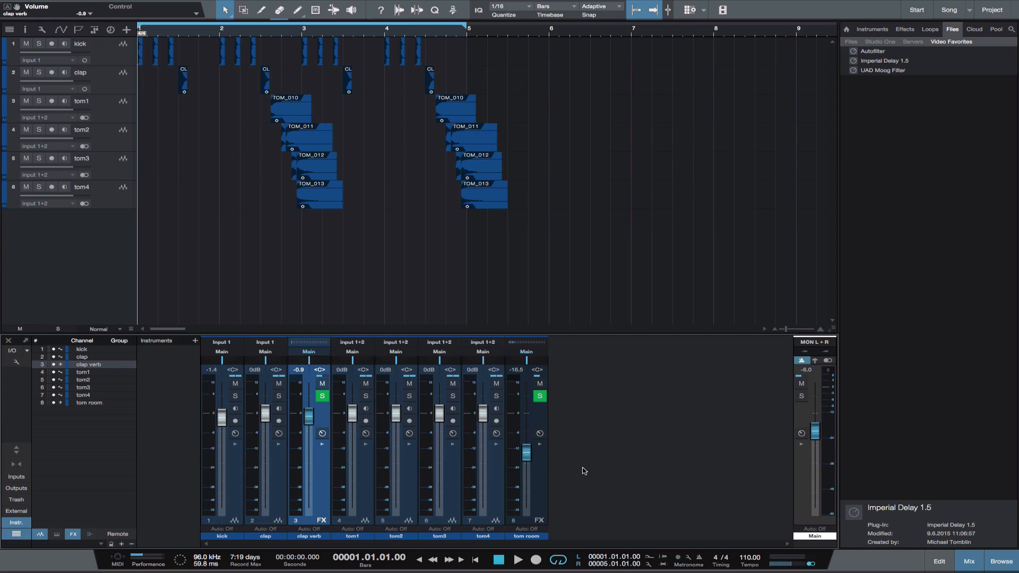
{"action": "mouse_move", "coordinate": [319, 446]}
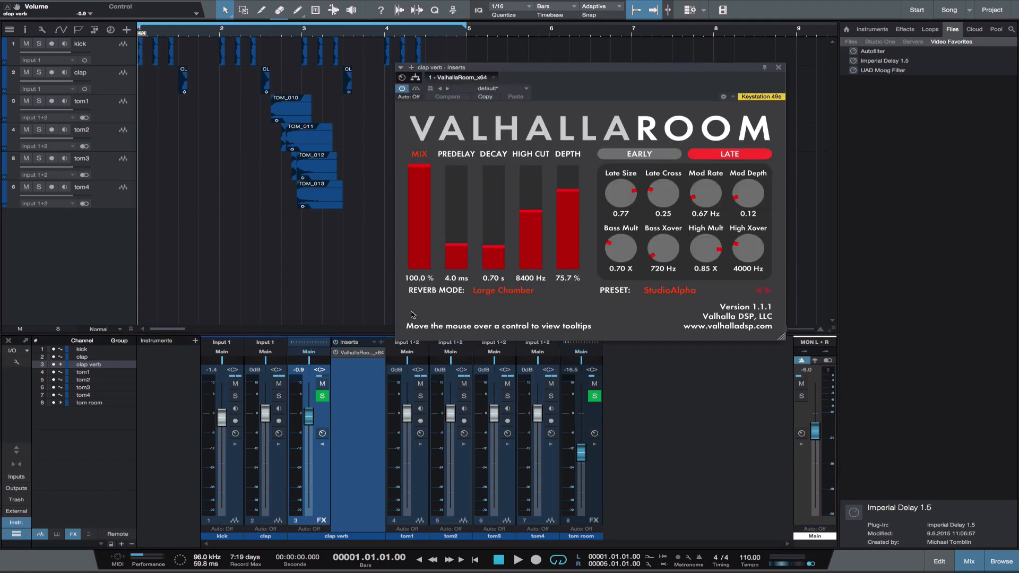
Set the Valhalla Room pre-delay to 273 ms and decay to 7.40 s
{"action": "double_click", "coordinate": [456, 277]}
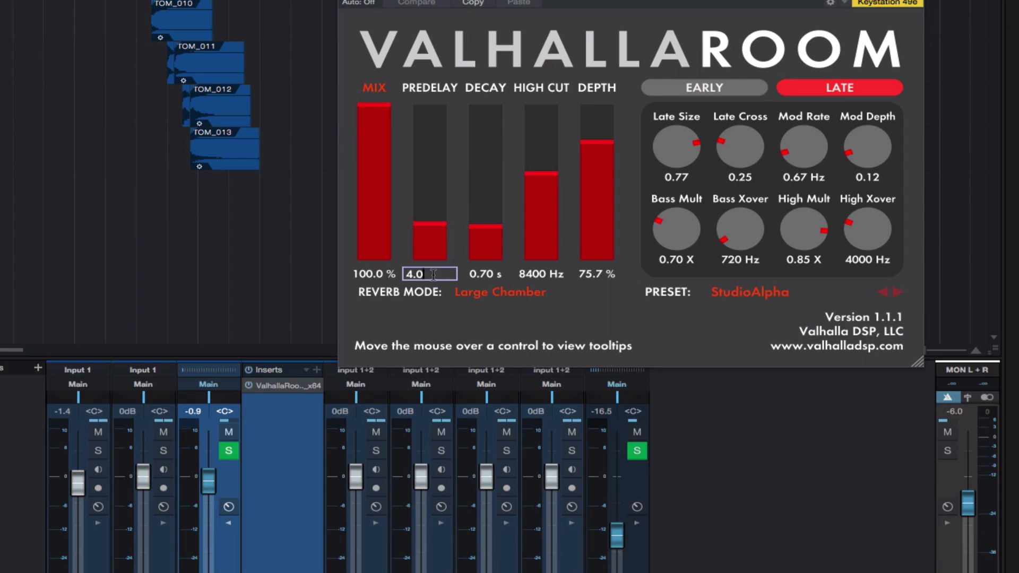
{"action": "type", "text": "273"}
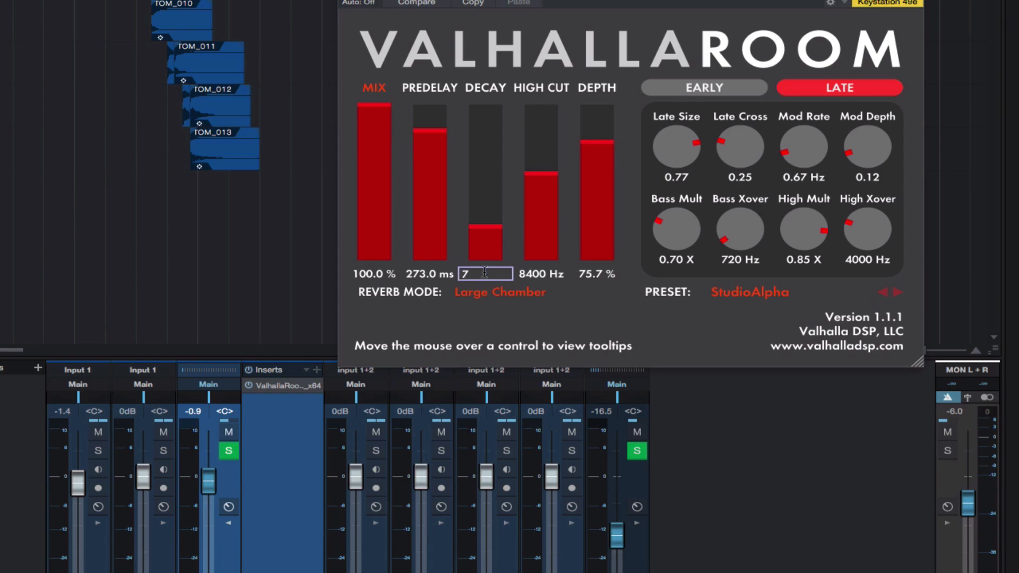
{"action": "type", "text": "."}
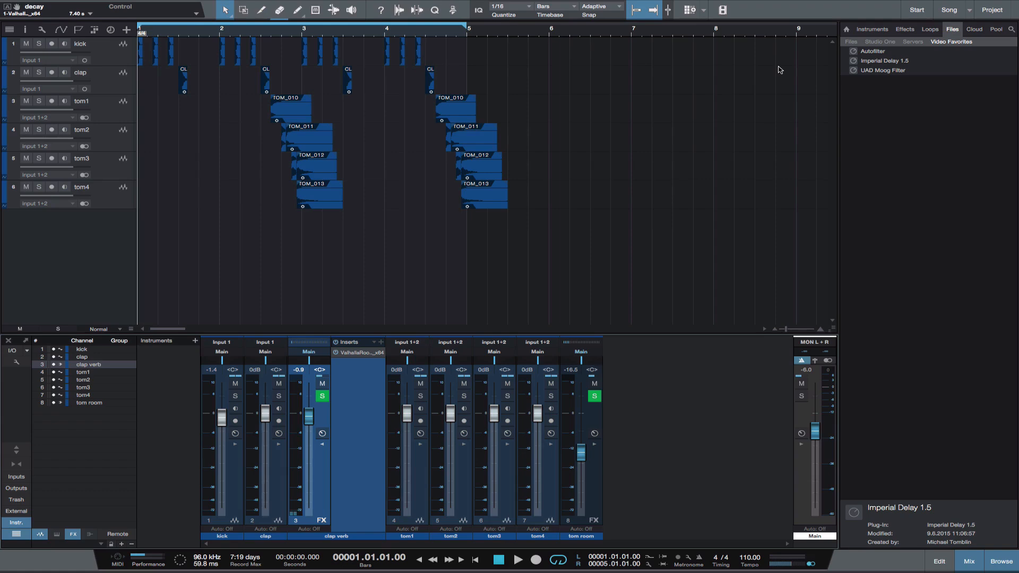
Start a stem export with only the clap verb channel selected
{"action": "left_click", "coordinate": [133, 5]}
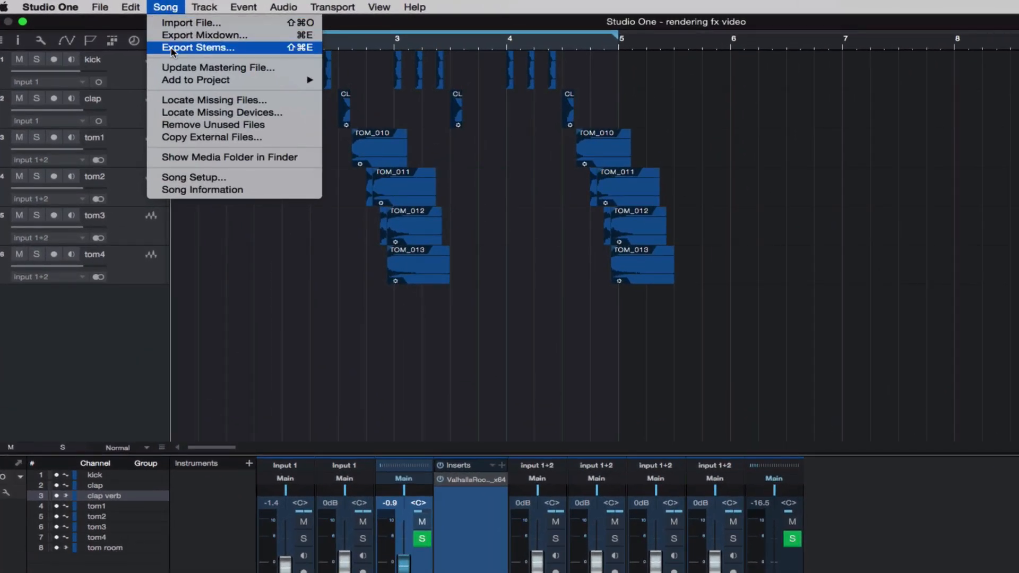
{"action": "left_click", "coordinate": [197, 46]}
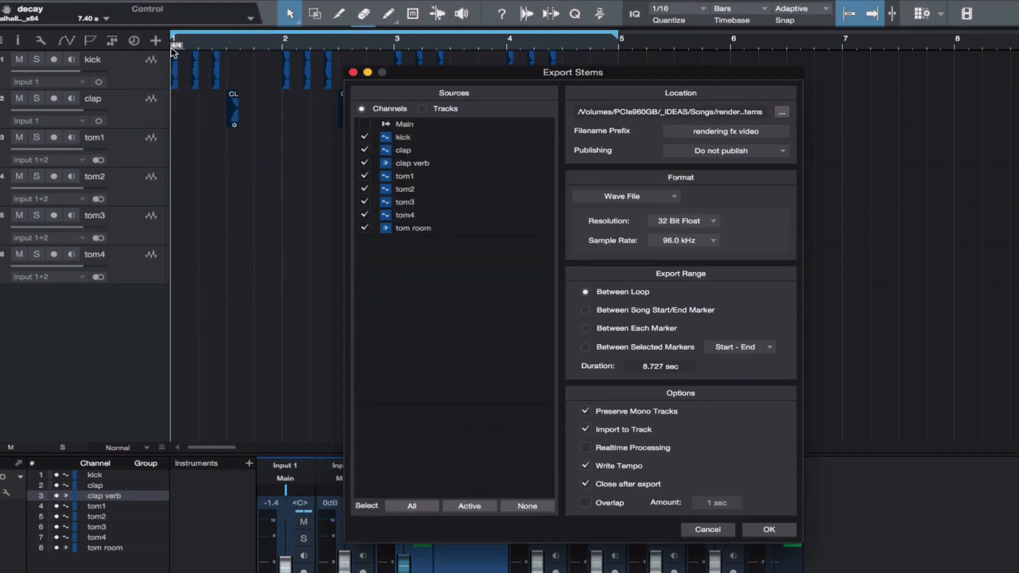
{"action": "mouse_move", "coordinate": [380, 266]}
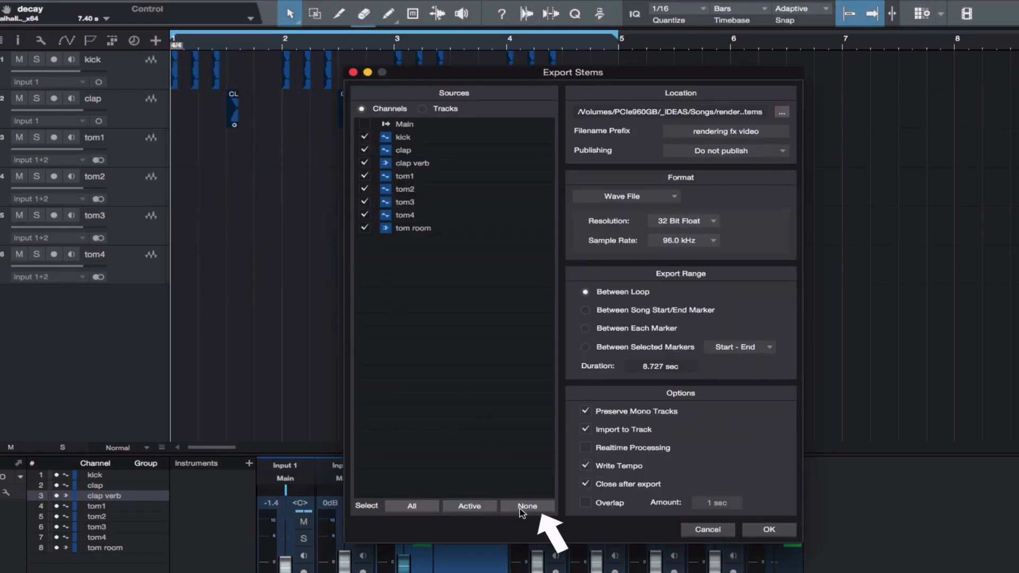
{"action": "left_click", "coordinate": [528, 506]}
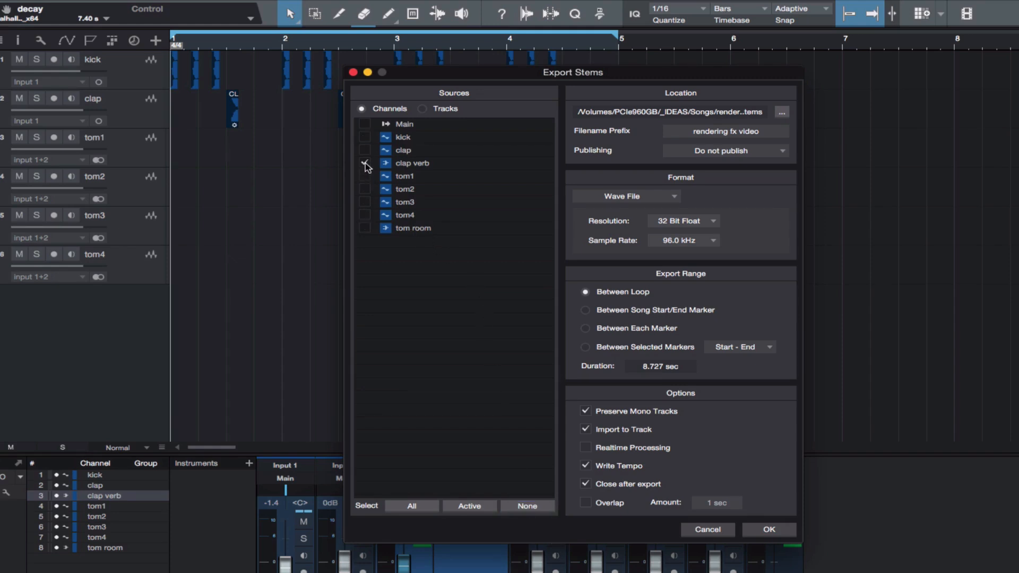
{"action": "left_click", "coordinate": [364, 163]}
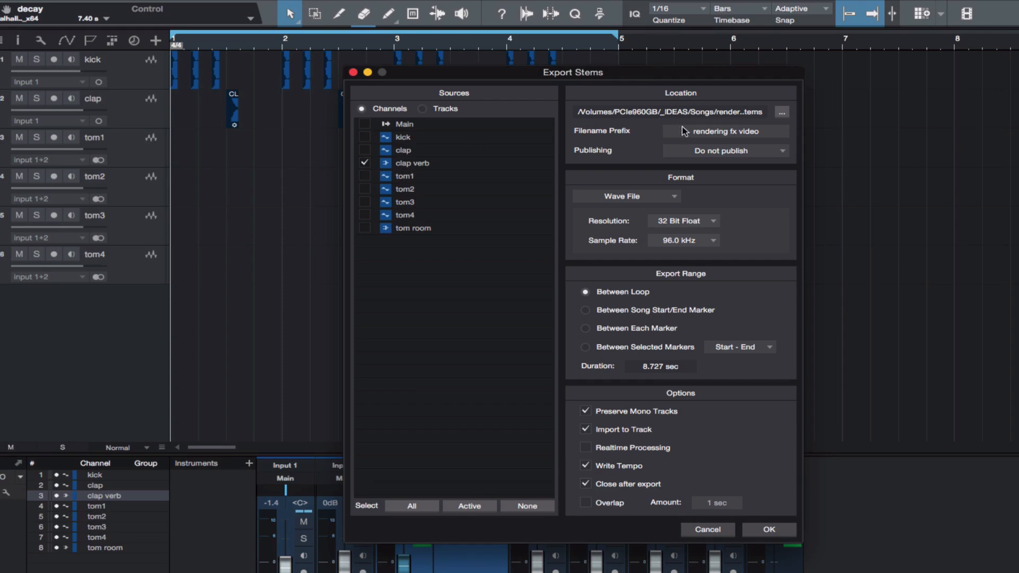
{"action": "mouse_move", "coordinate": [729, 137]}
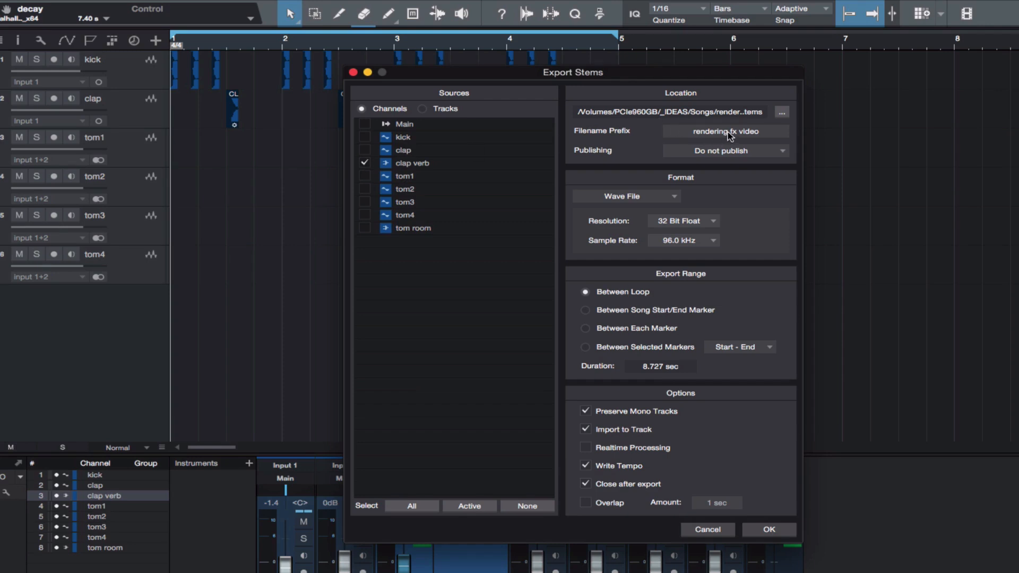
Clear the filename prefix, keep Import to Track on, and render the stem
{"action": "triple_click", "coordinate": [725, 131]}
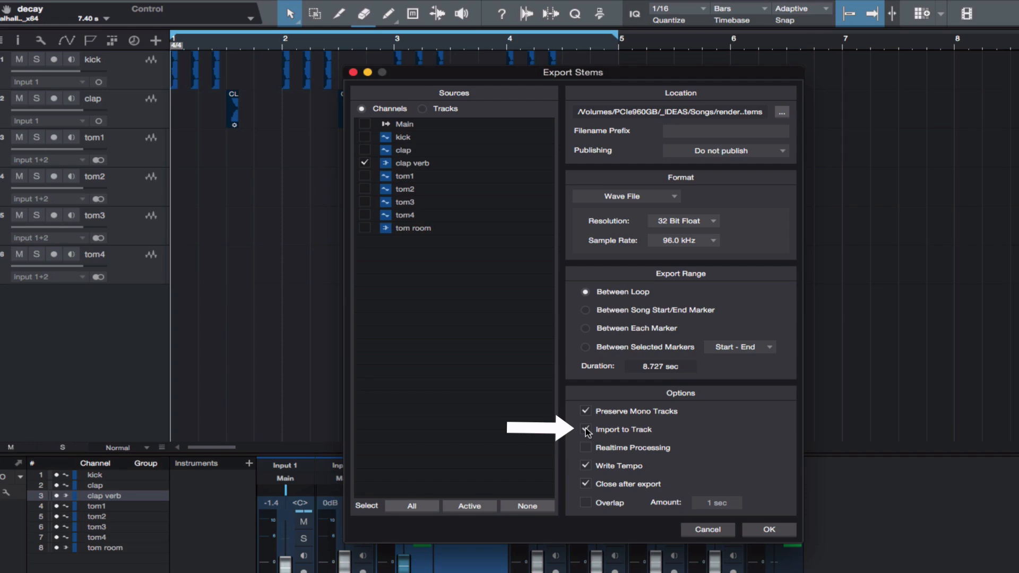
{"action": "left_click", "coordinate": [585, 430]}
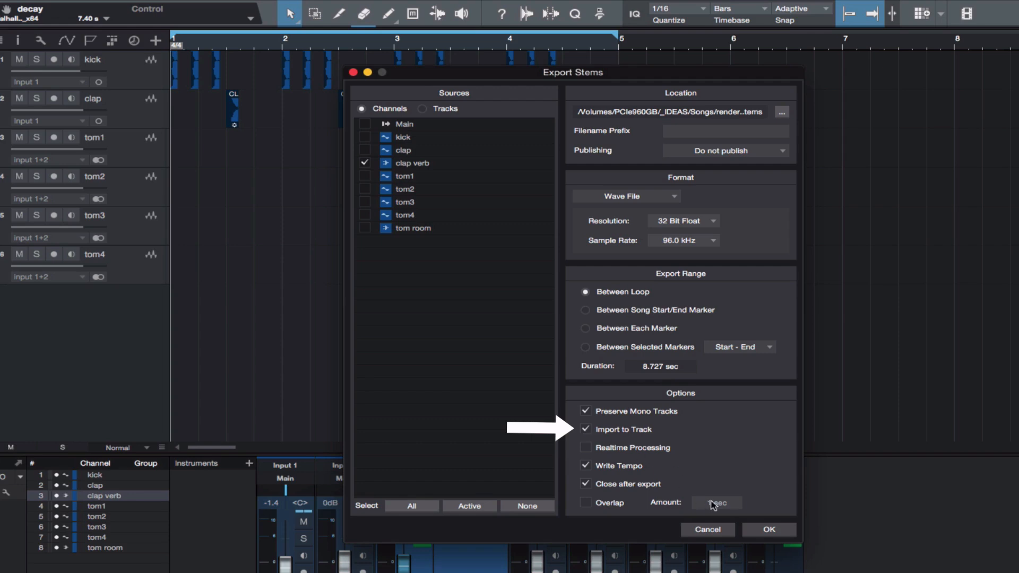
{"action": "left_click", "coordinate": [767, 532]}
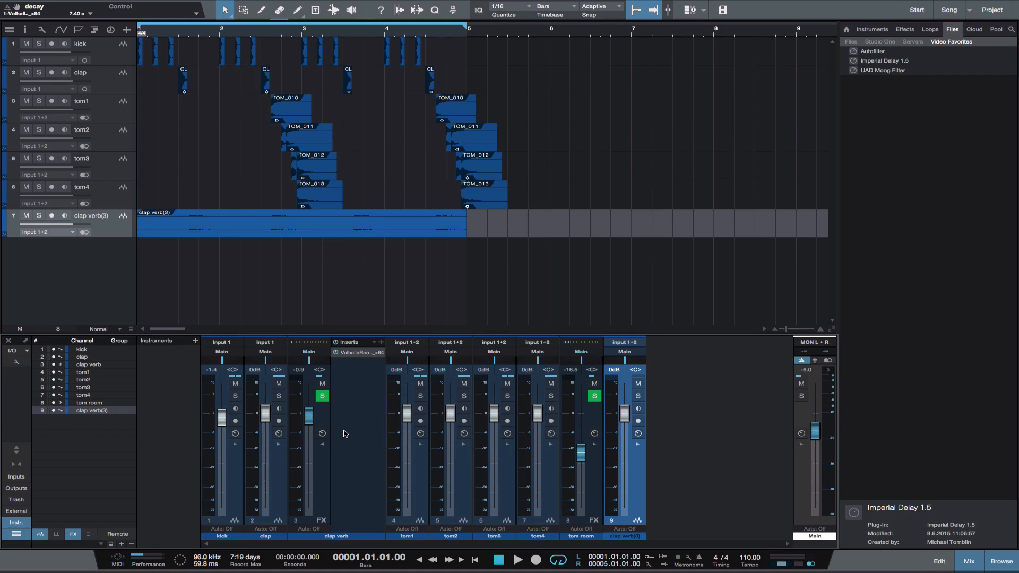
Mute the original clap verb channel and split the rendered event between the kicks
{"action": "left_click", "coordinate": [322, 383]}
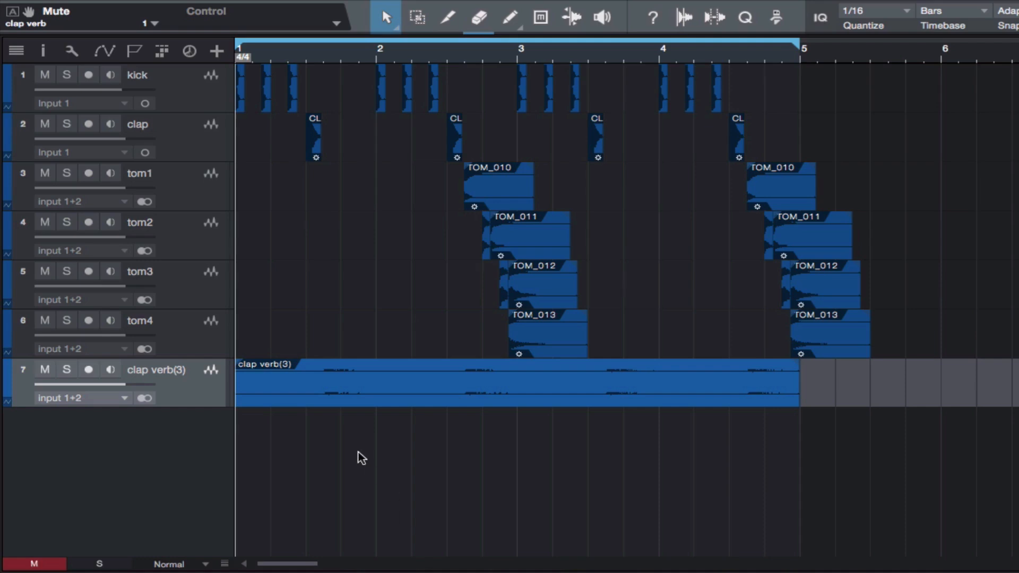
{"action": "left_click", "coordinate": [447, 17]}
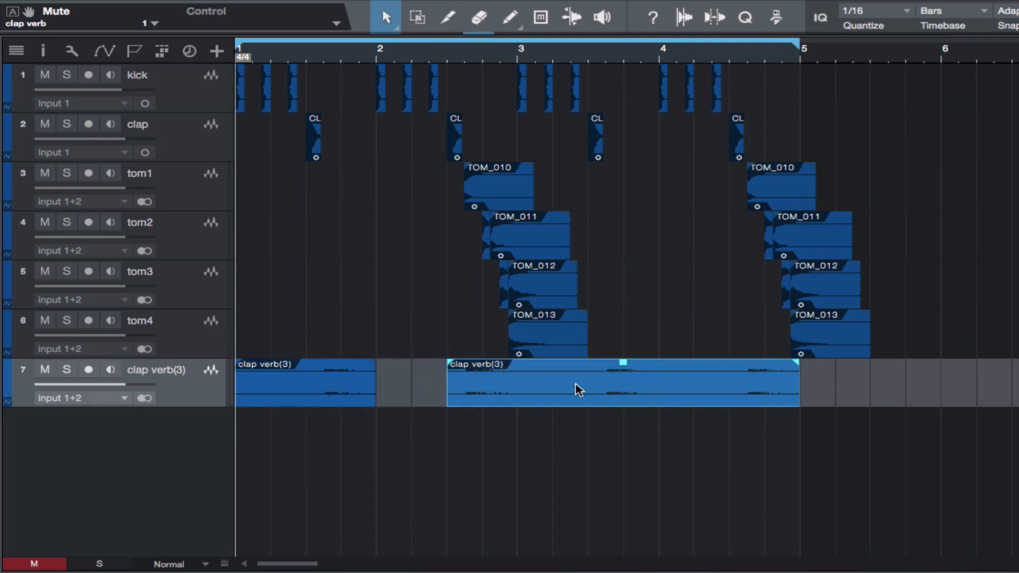
{"action": "left_click", "coordinate": [447, 18]}
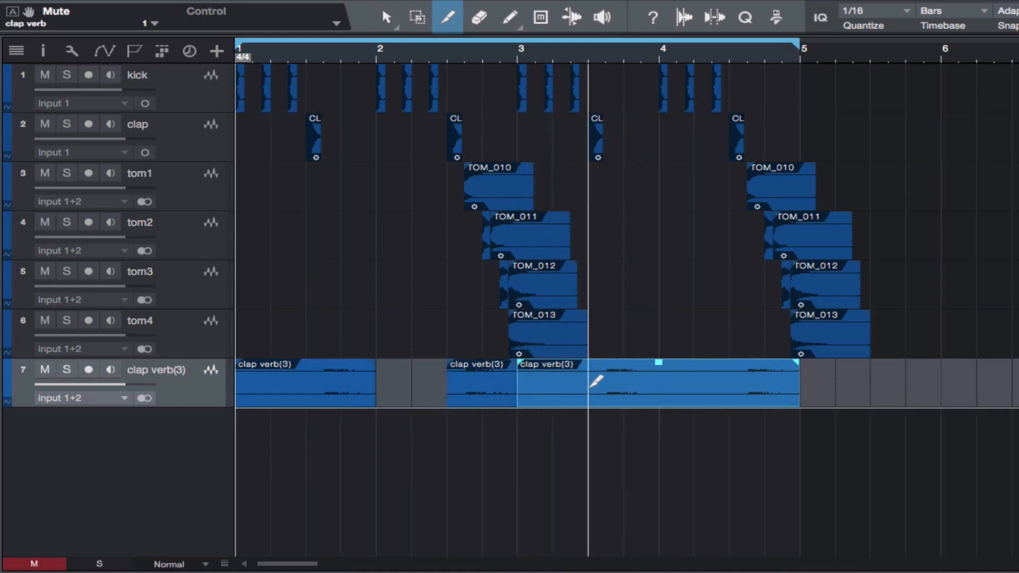
Cut the later reverb event at beat positions and delete an unwanted piece
{"action": "left_click", "coordinate": [387, 17]}
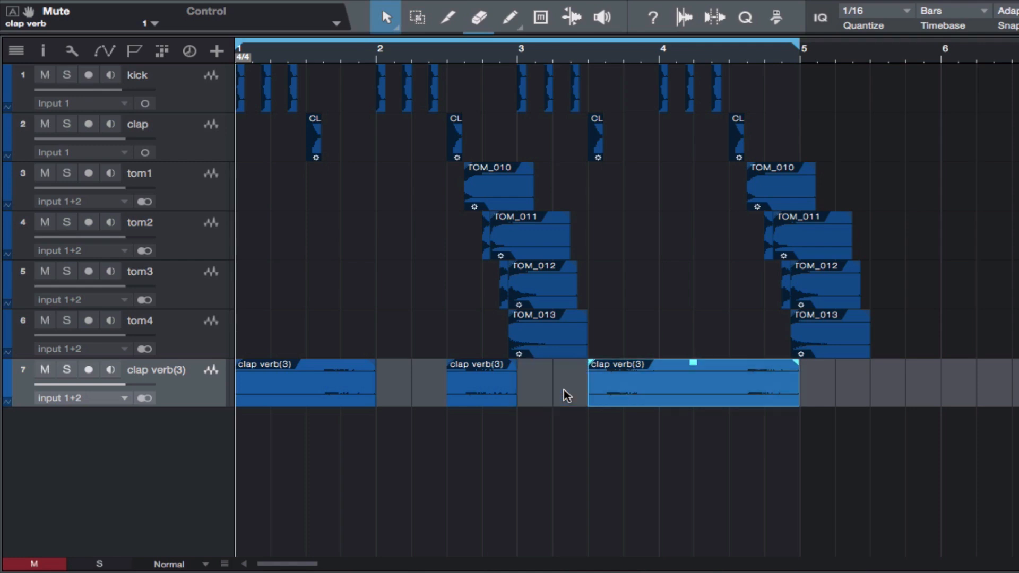
{"action": "left_click", "coordinate": [447, 17]}
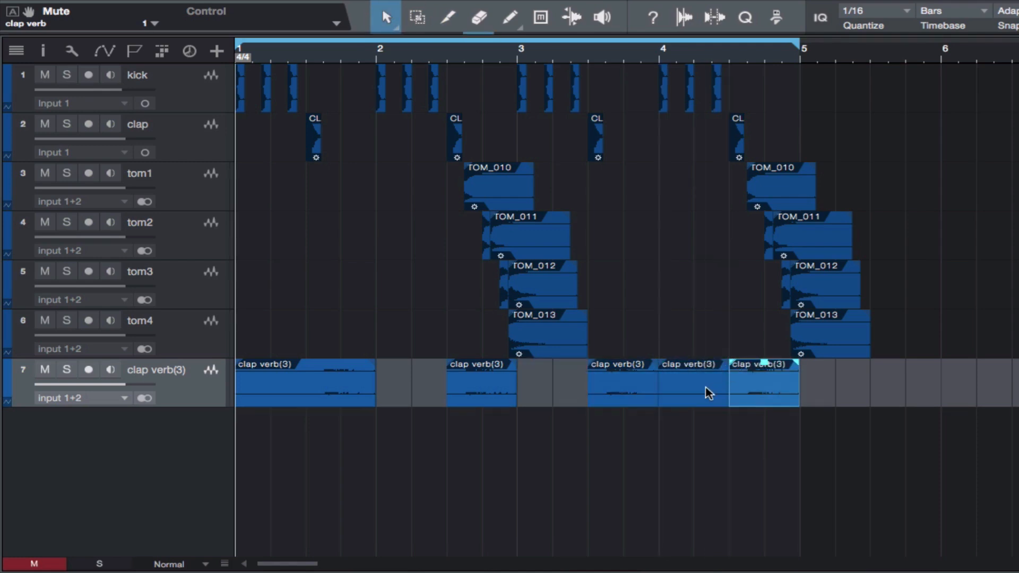
{"action": "left_click", "coordinate": [691, 452]}
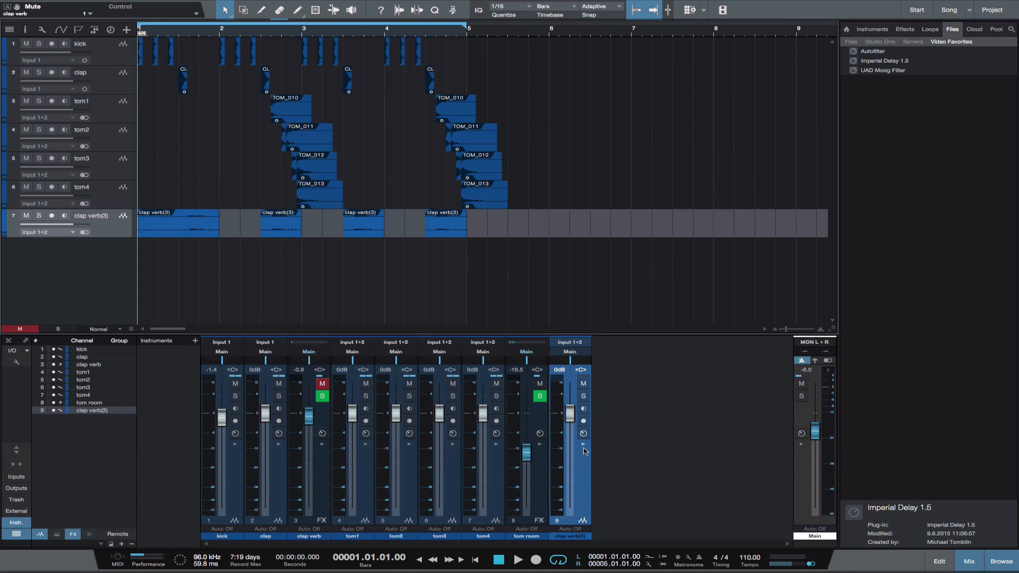
Expand clap verb(3)'s insert slots and drop in Autofilter from the Browser
{"action": "left_click", "coordinate": [582, 444]}
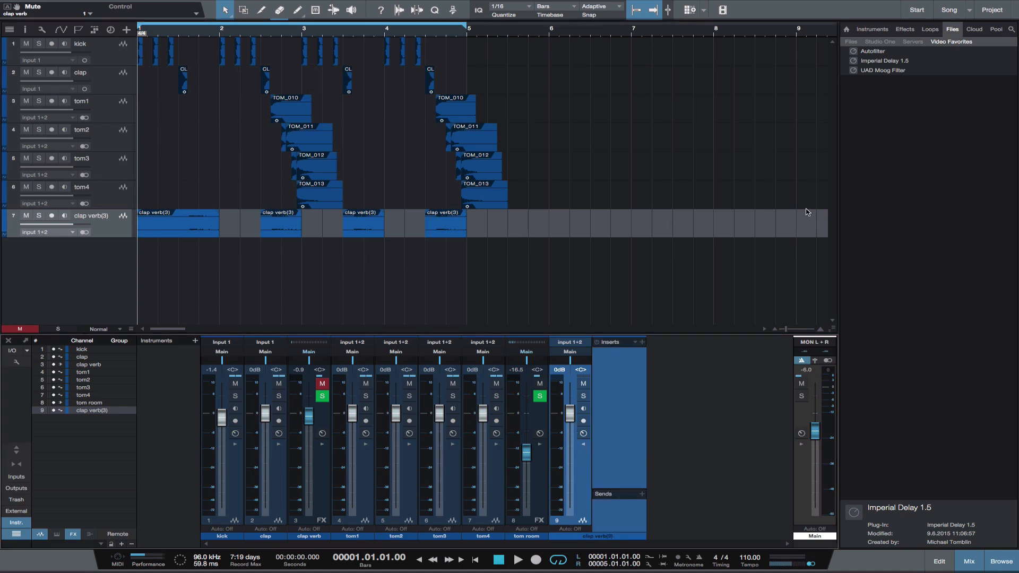
{"action": "mouse_move", "coordinate": [879, 54]}
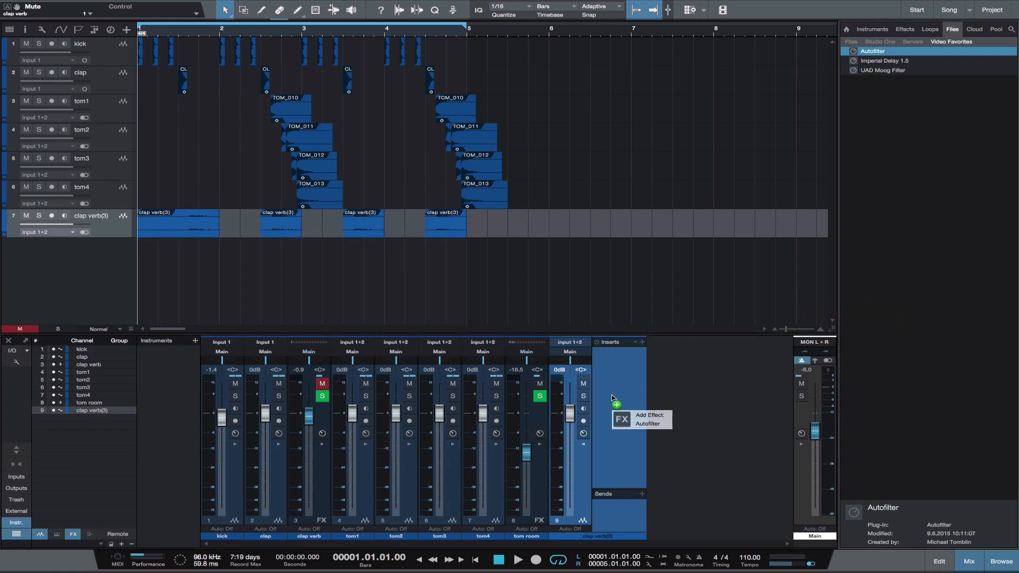
{"action": "left_click", "coordinate": [615, 404]}
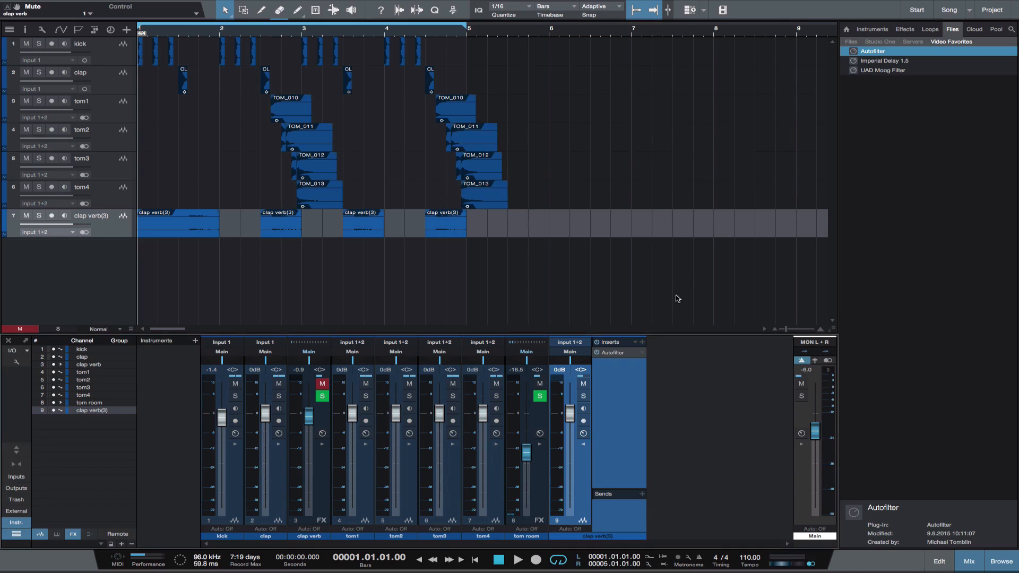
{"action": "mouse_move", "coordinate": [596, 356]}
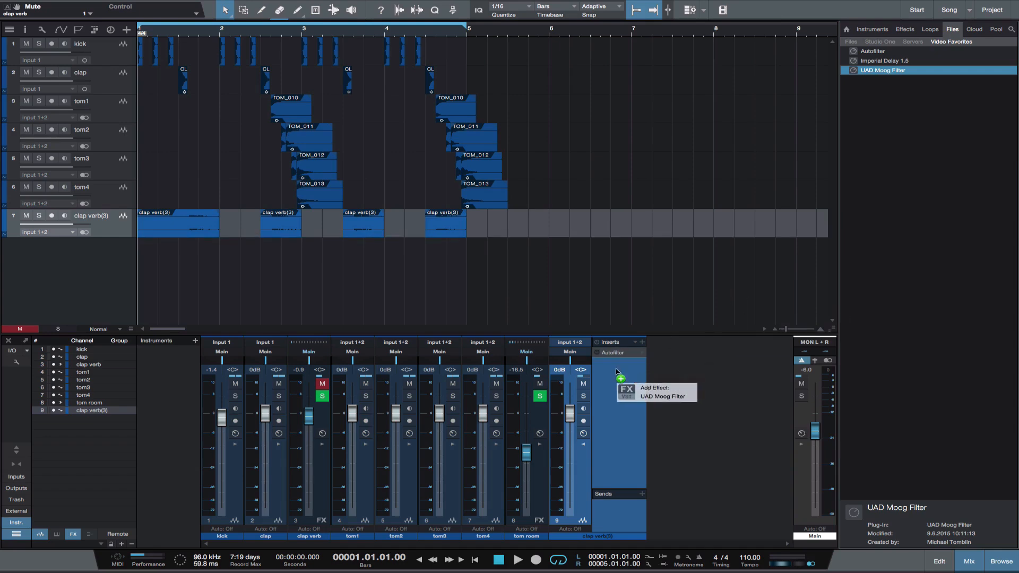
Insert UAD Moog Filter after Autofilter and audition it during playback
{"action": "left_click", "coordinate": [658, 396]}
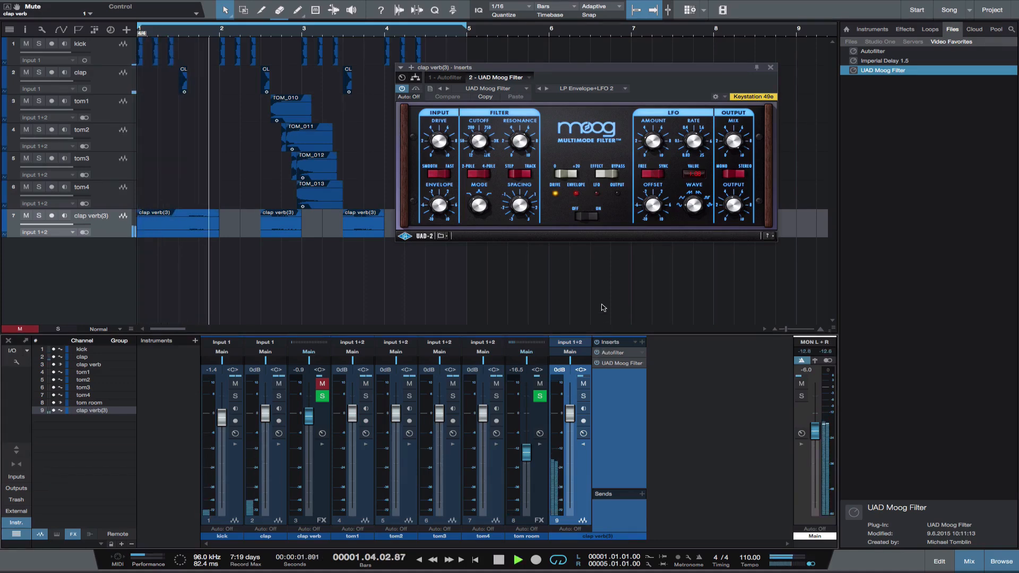
{"action": "left_click", "coordinate": [518, 559]}
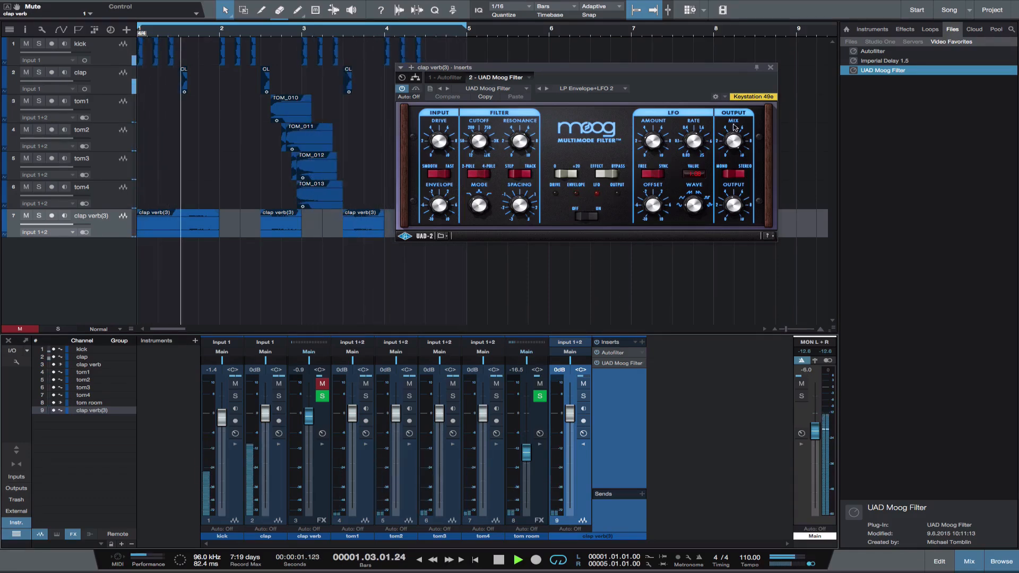
{"action": "left_click", "coordinate": [770, 67]}
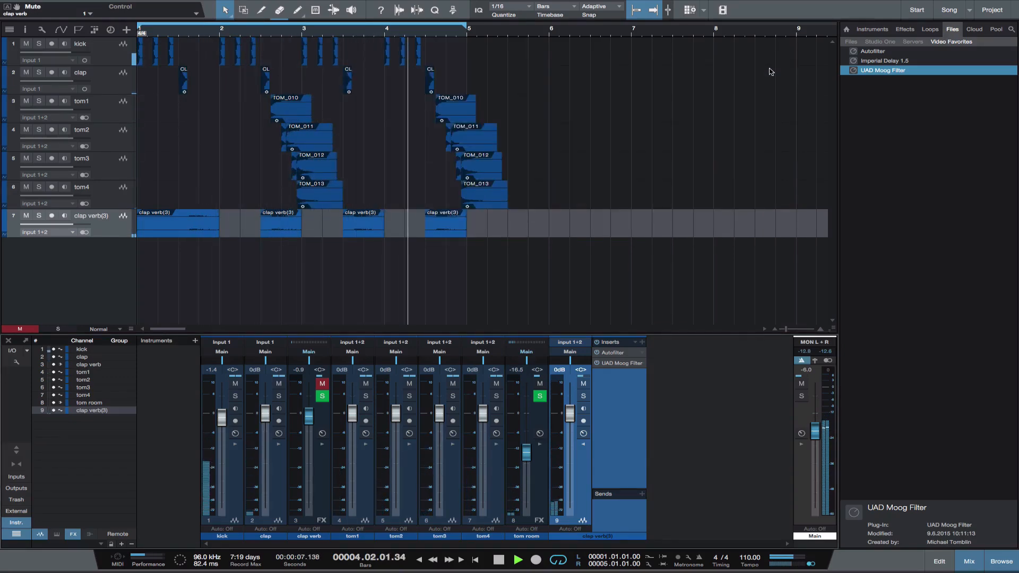
{"action": "left_click", "coordinate": [475, 561]}
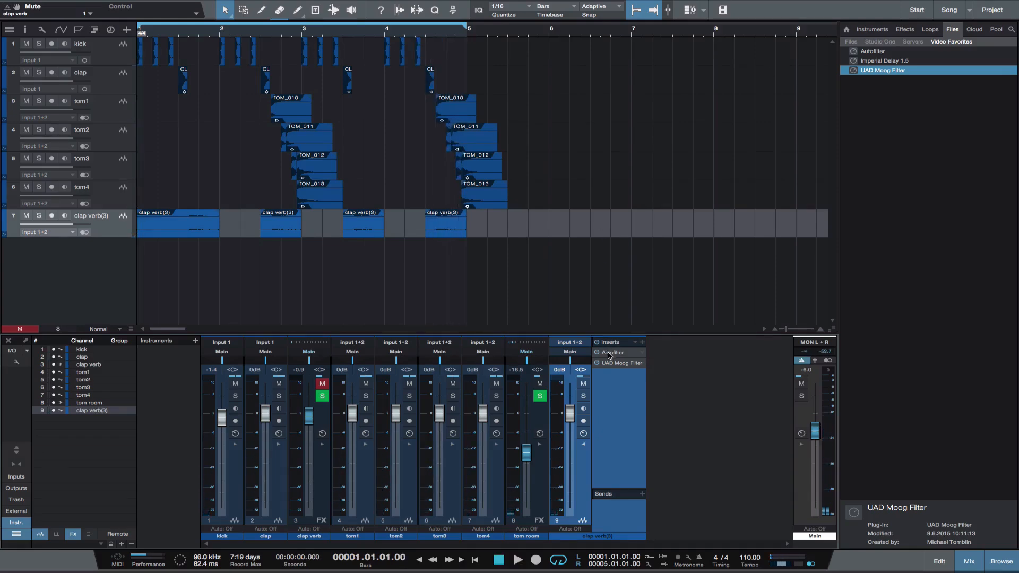
Add a Splitter putting Autofilter and Moog Filter in parallel, plus Imperial Delay 1.5
{"action": "double_click", "coordinate": [612, 353]}
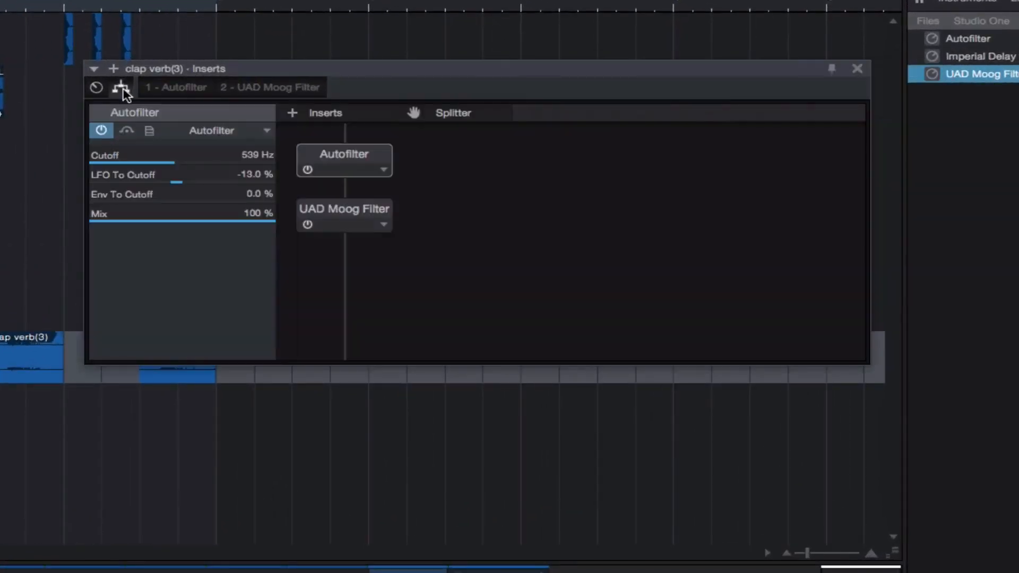
{"action": "mouse_move", "coordinate": [389, 122]}
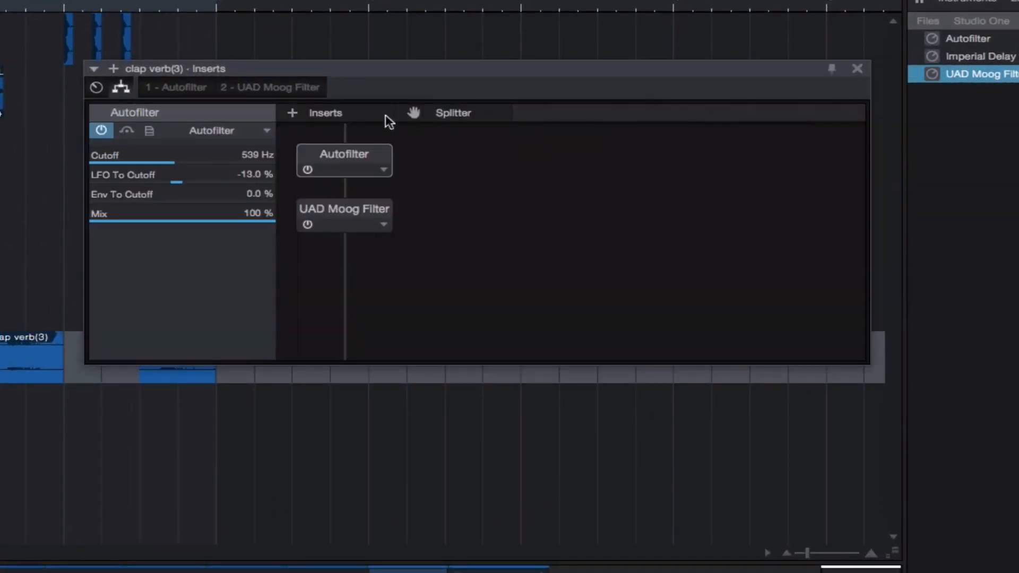
{"action": "left_click", "coordinate": [454, 113]}
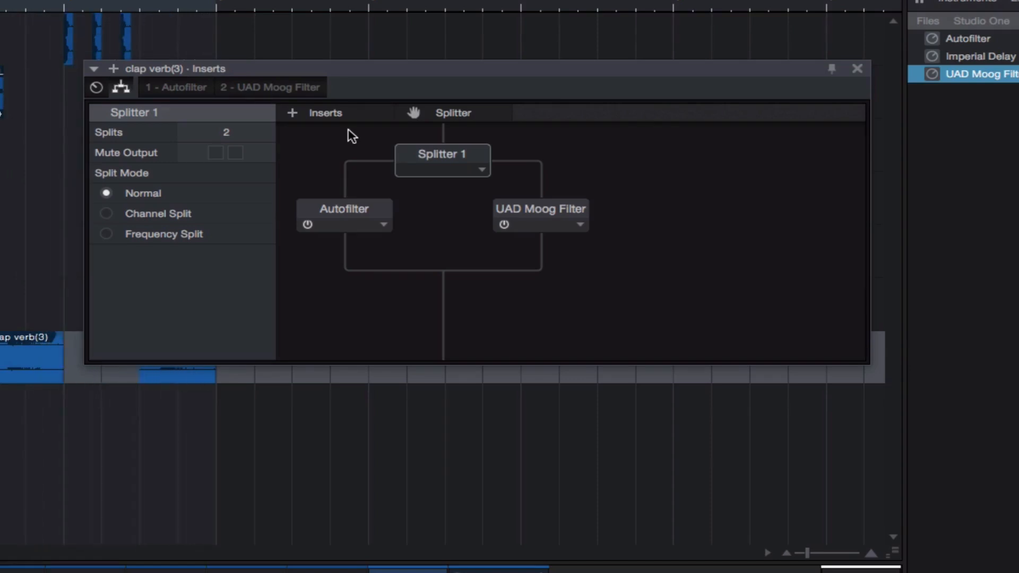
{"action": "mouse_move", "coordinate": [982, 62]}
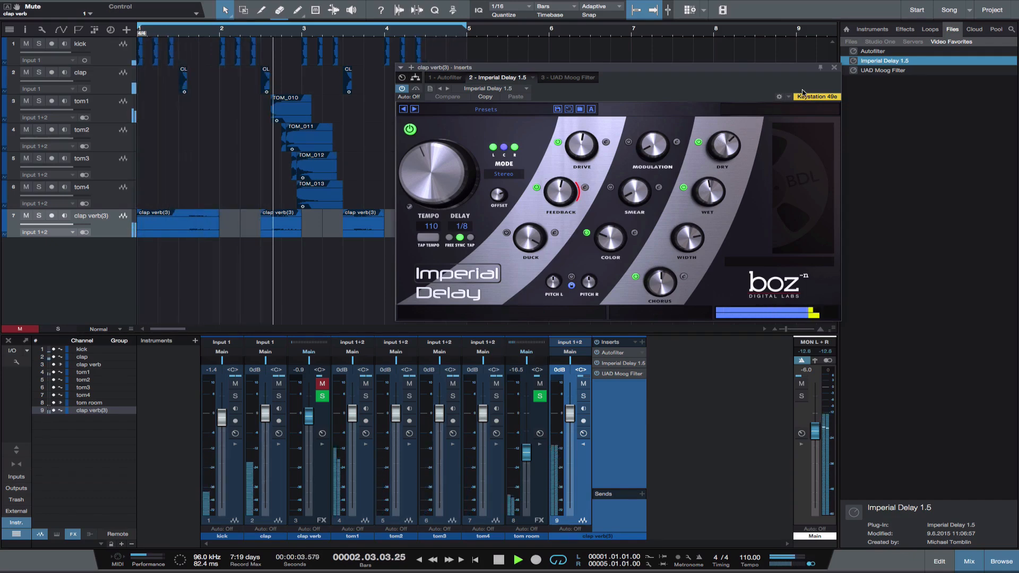
{"action": "left_click", "coordinate": [834, 66]}
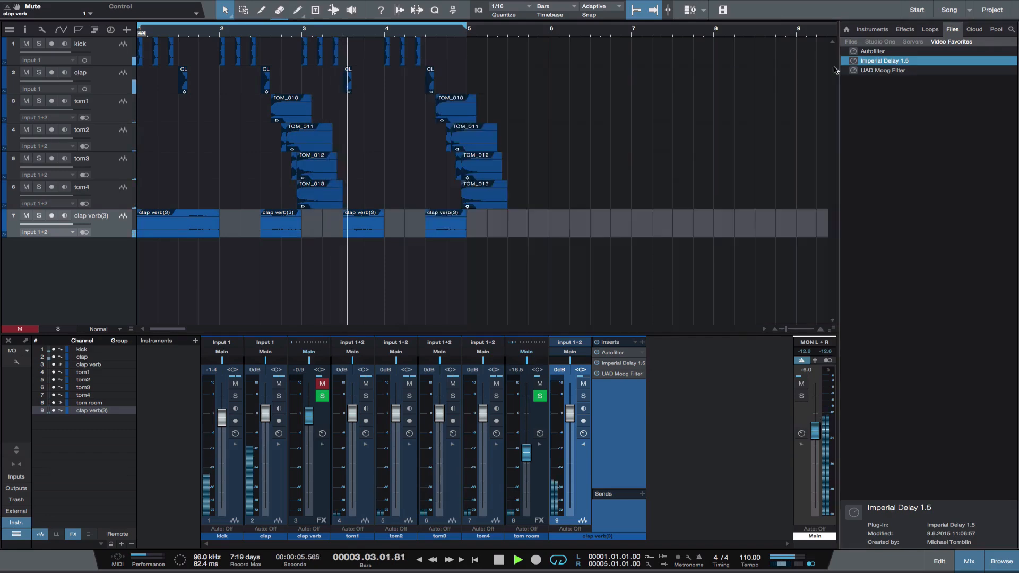